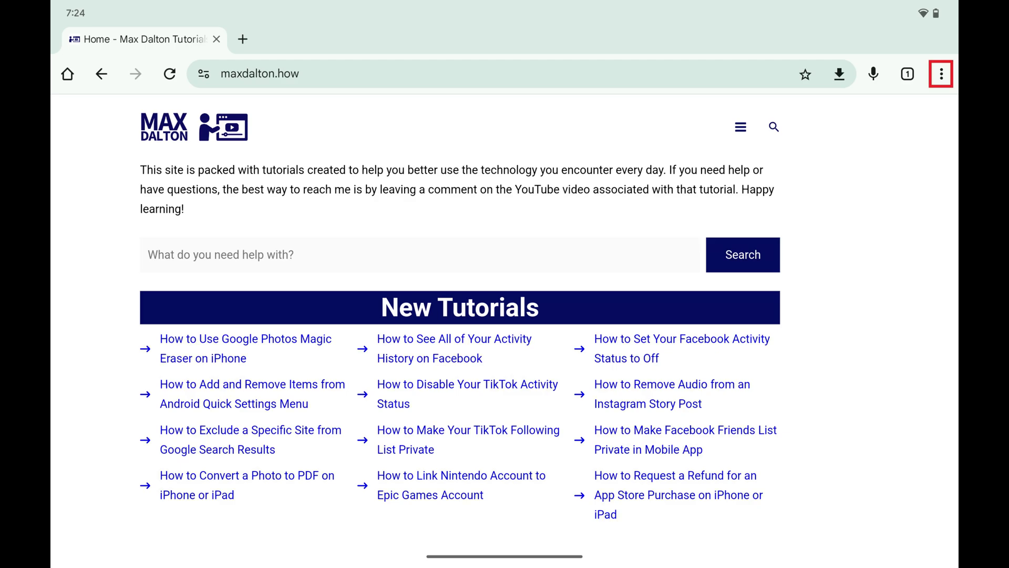
Step: Reach Chrome's Settings page via the three-dot menu on the maxdalton.how page
{"action": "left_click", "coordinate": [940, 74]}
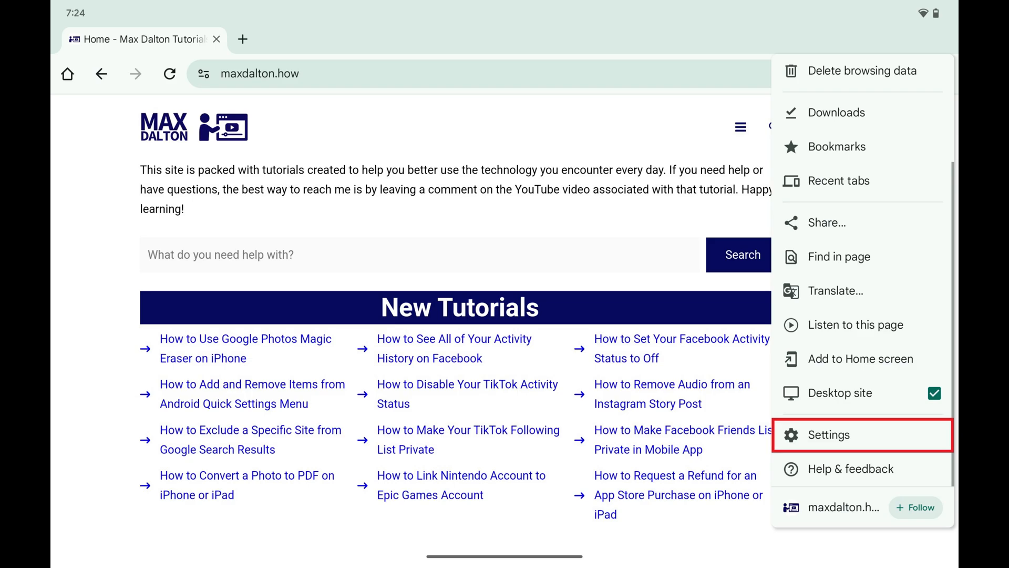
{"action": "left_click", "coordinate": [828, 434]}
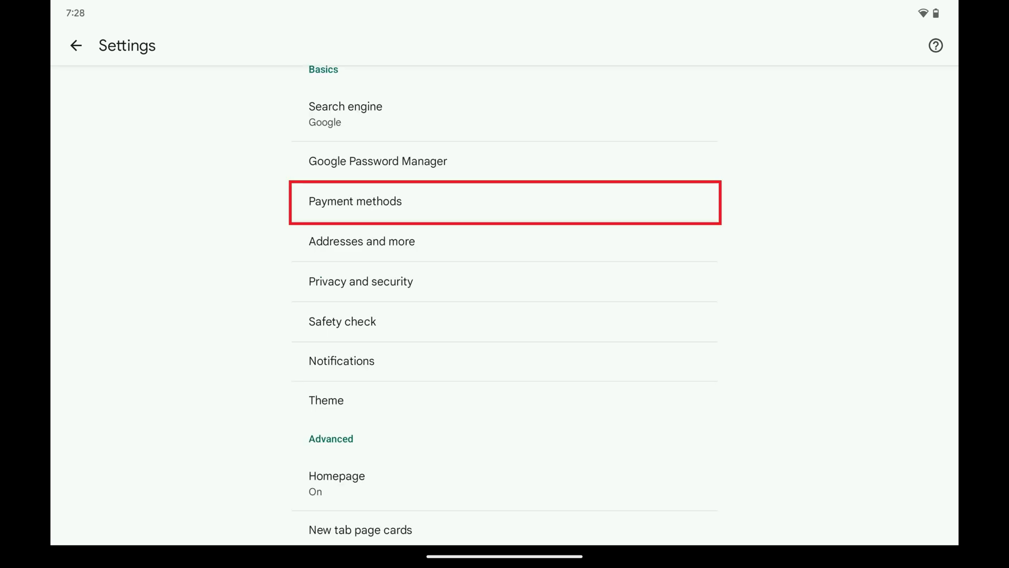
Step: Enter the Payment methods settings from the Basics section
{"action": "left_click", "coordinate": [355, 200]}
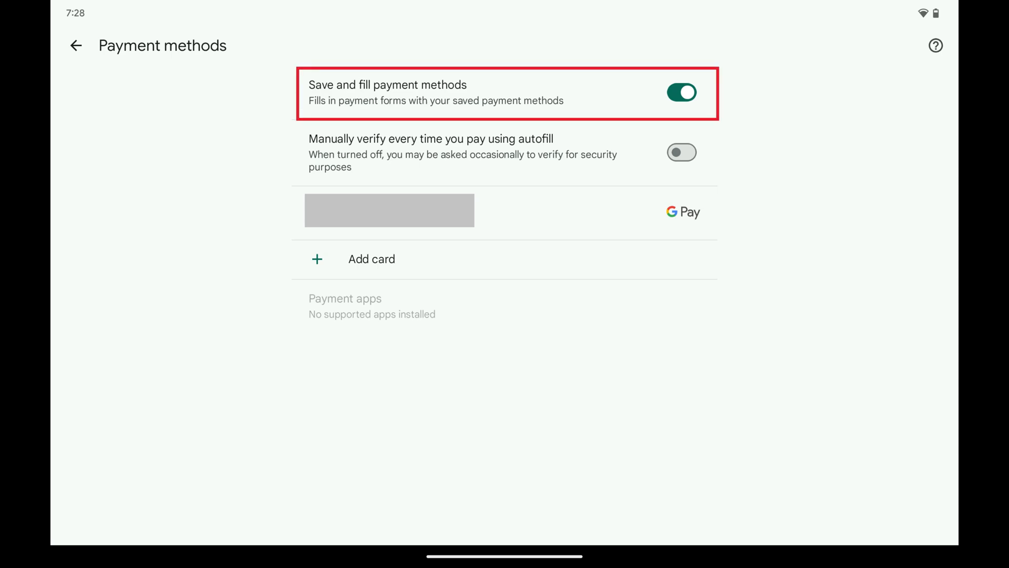
Step: Disable 'Save and fill payment methods', then move on to the Addresses and more page
{"action": "left_click", "coordinate": [682, 93]}
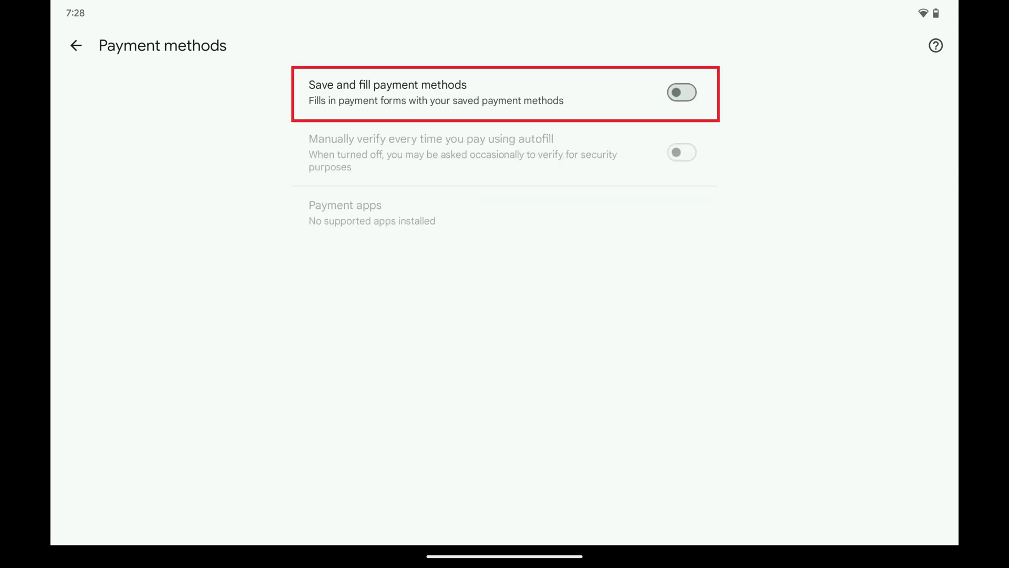
{"action": "left_click", "coordinate": [76, 45]}
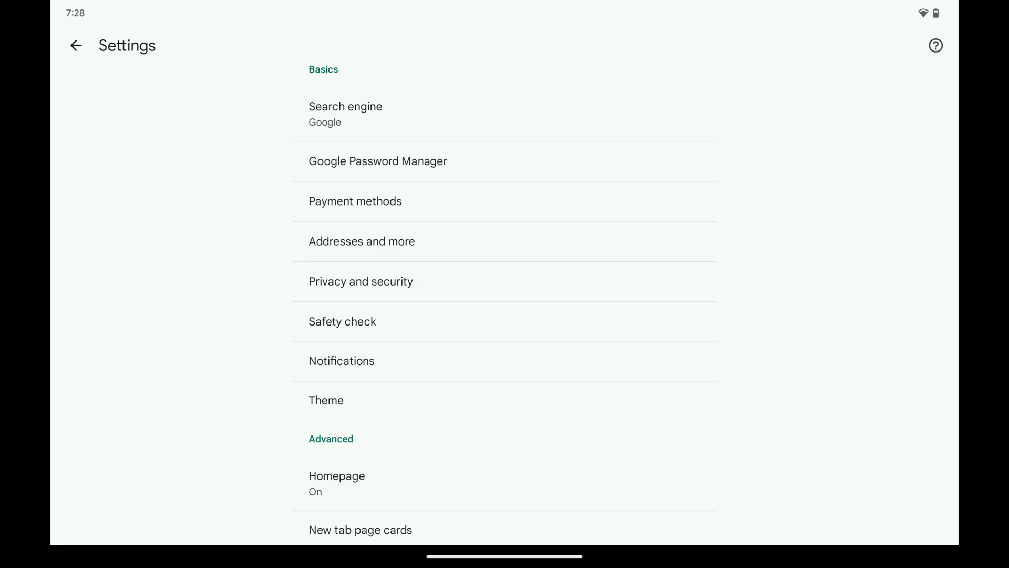
{"action": "left_click", "coordinate": [362, 241]}
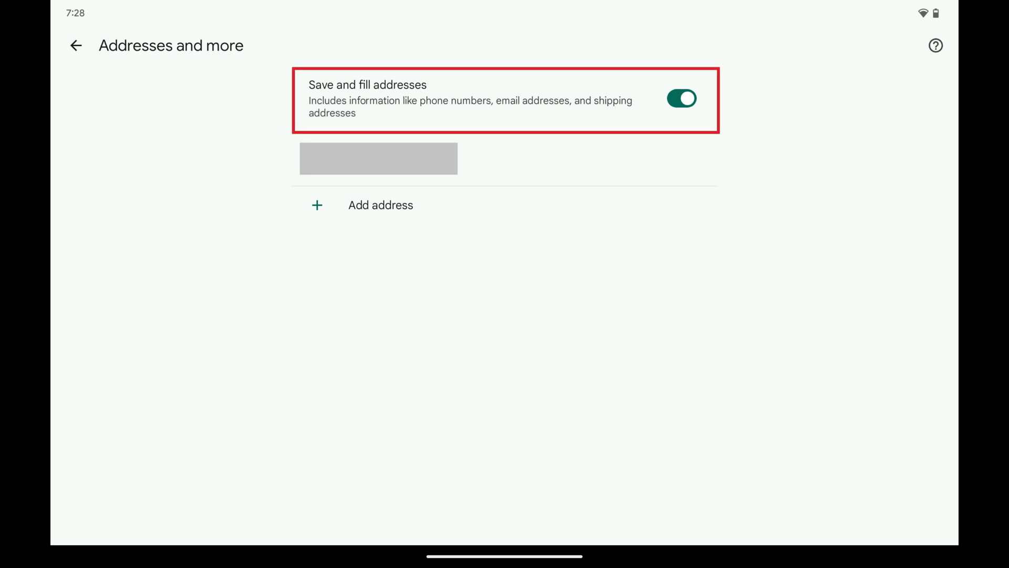
Step: Disable 'Save and fill addresses' so address autofill is off
{"action": "left_click", "coordinate": [681, 99]}
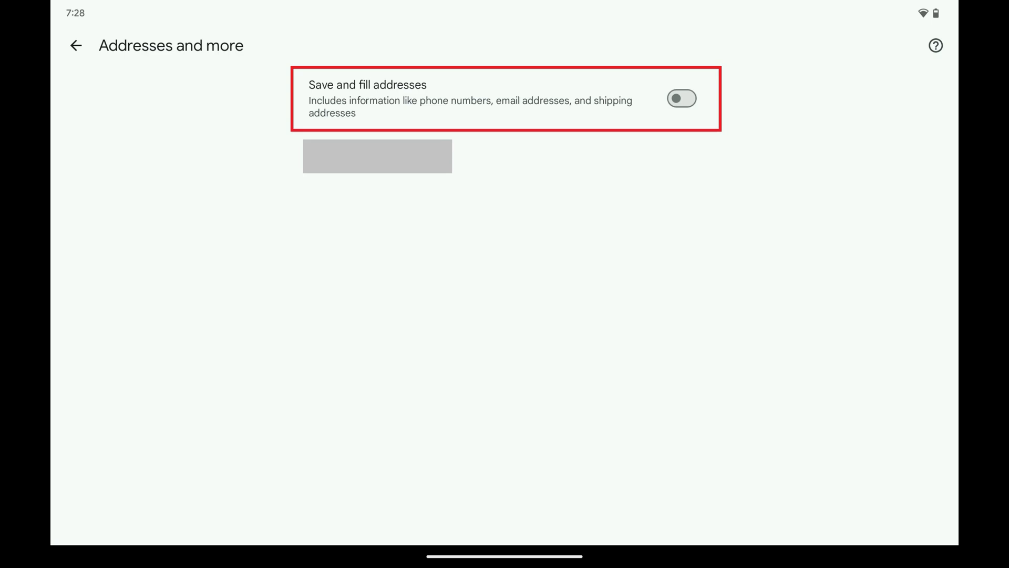